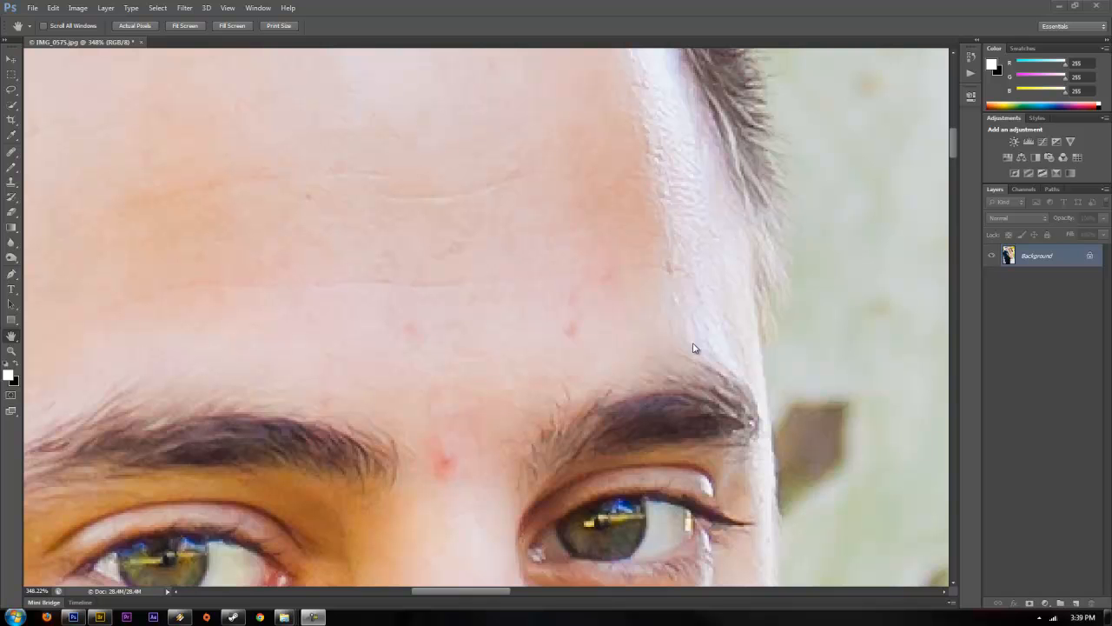
pyautogui.moveTo(695, 337)
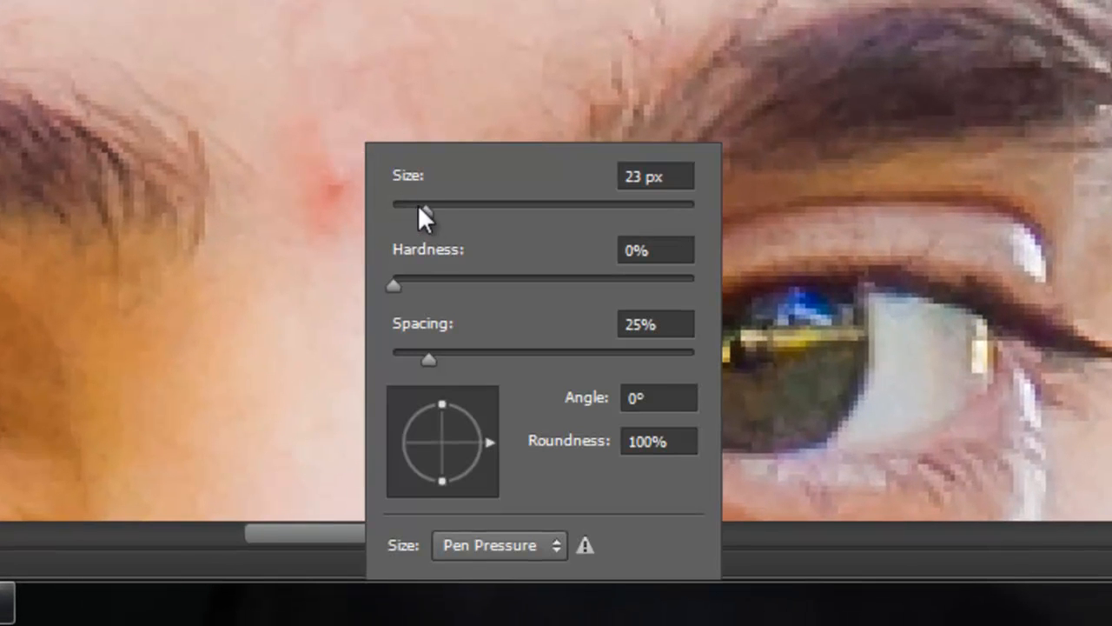
# Step: Raise the Spot Healing Brush size to 31 px, keeping hardness at 0%
pyautogui.moveTo(420, 205); pyautogui.dragTo(438, 212)
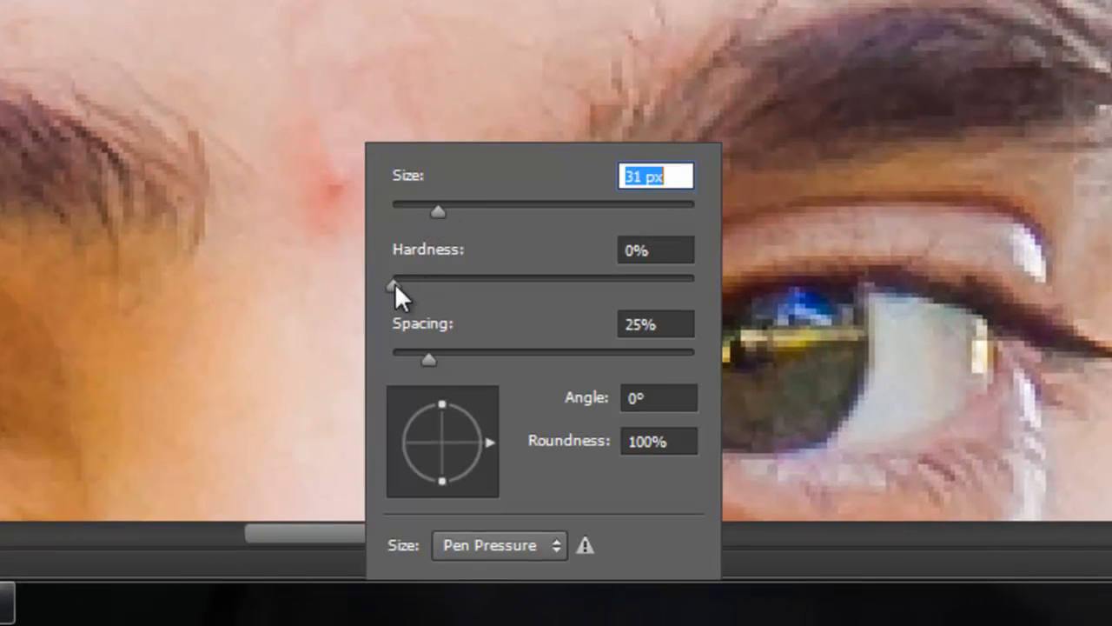
pyautogui.moveTo(396, 303)
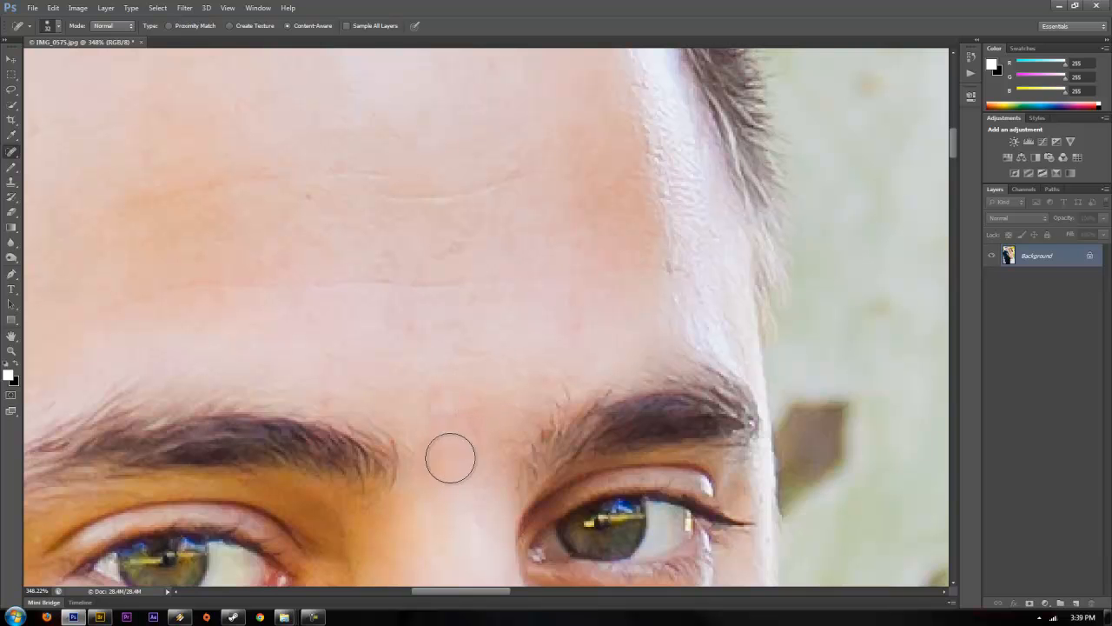
pyautogui.moveTo(209, 295)
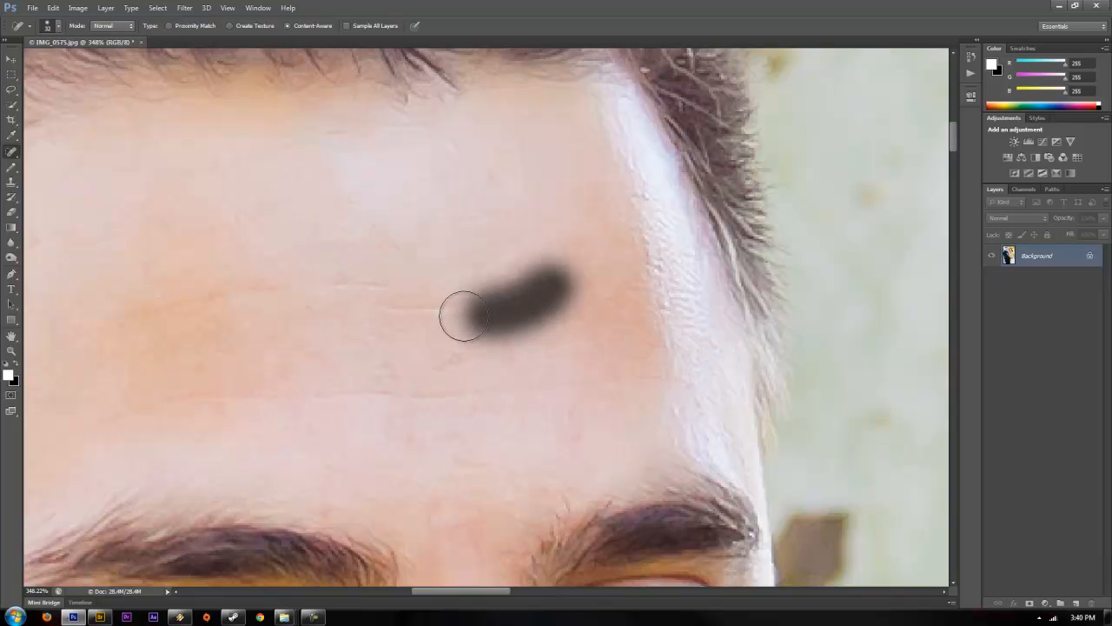
# Step: Heal away the spot and the mark across the upper forehead into smooth skin
pyautogui.click(466, 316)
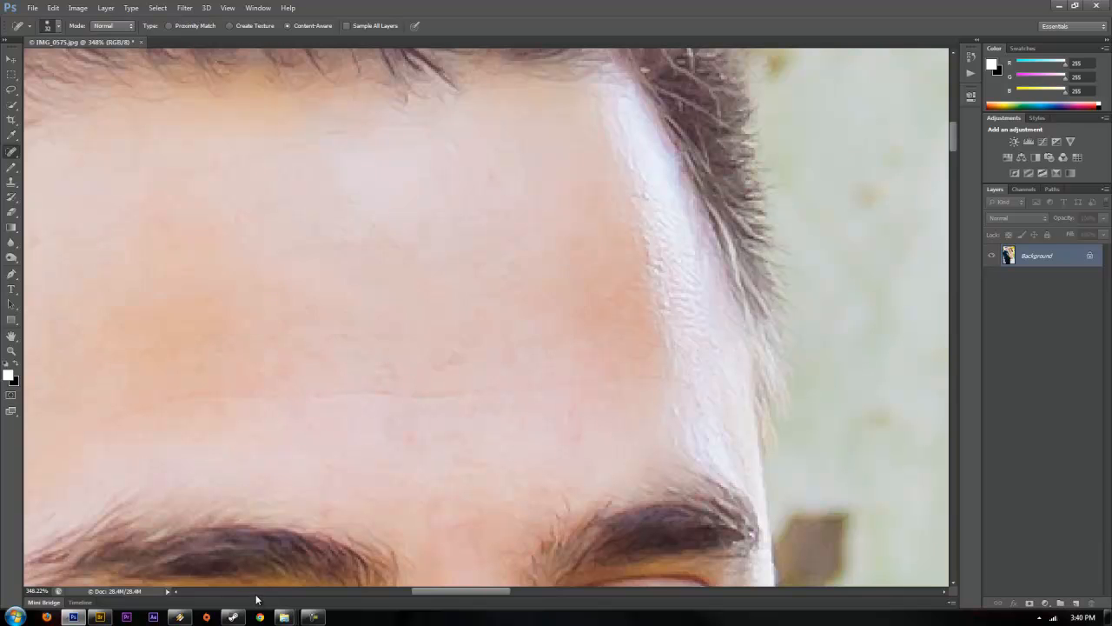
pyautogui.moveTo(408, 365)
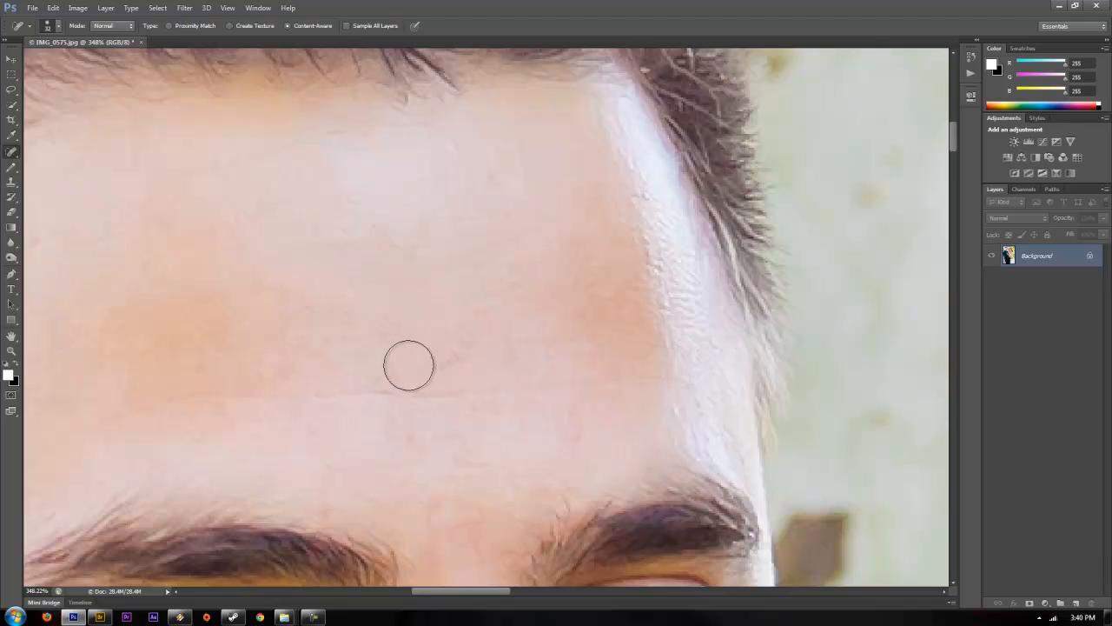
pyautogui.moveTo(408, 365); pyautogui.dragTo(501, 351)
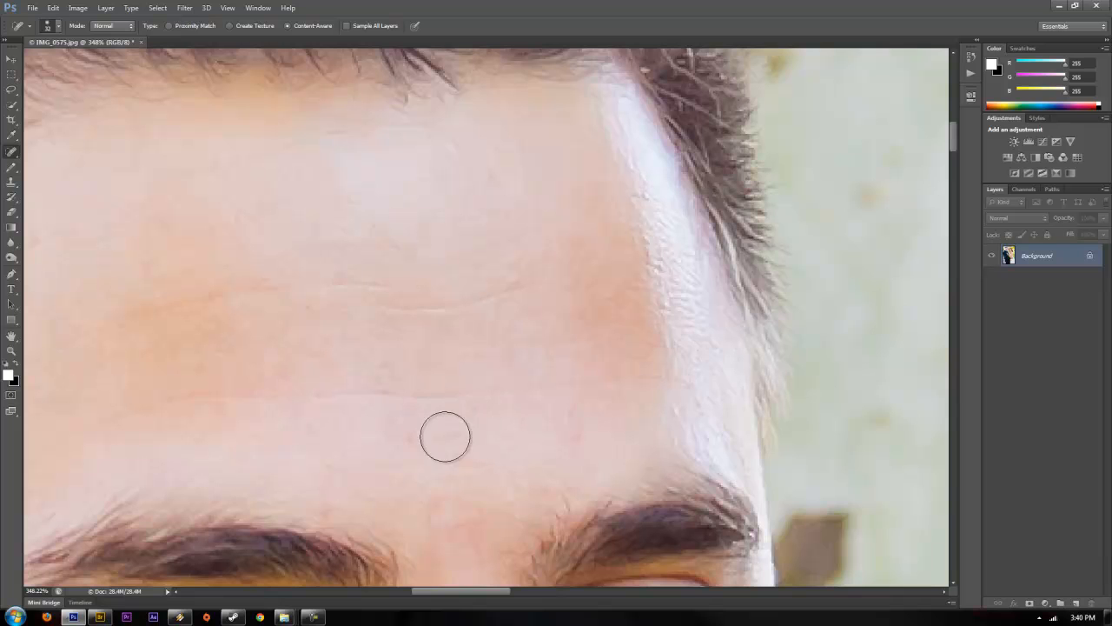
pyautogui.moveTo(504, 201)
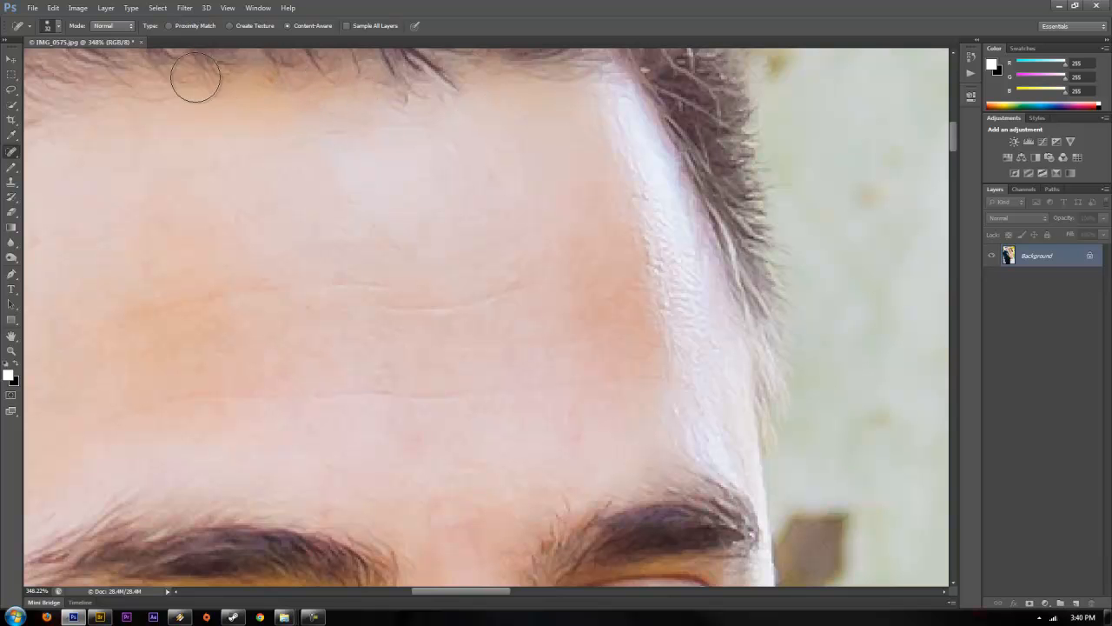
pyautogui.moveTo(420, 265)
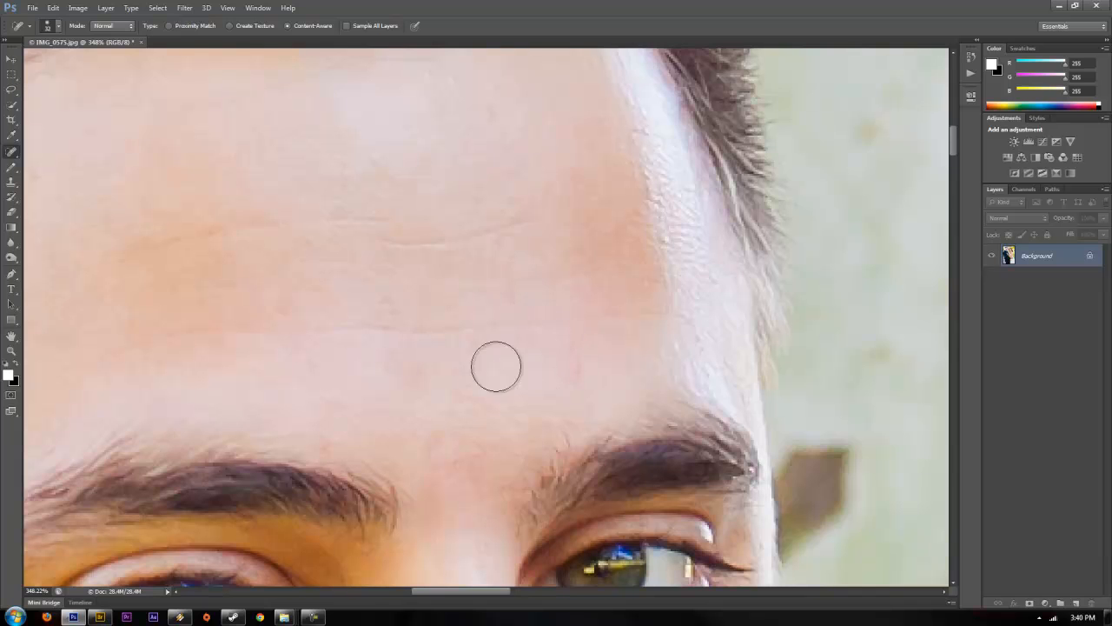
# Step: Scroll the portrait down to bring the cheek below the eye into view
pyautogui.scroll(-3)
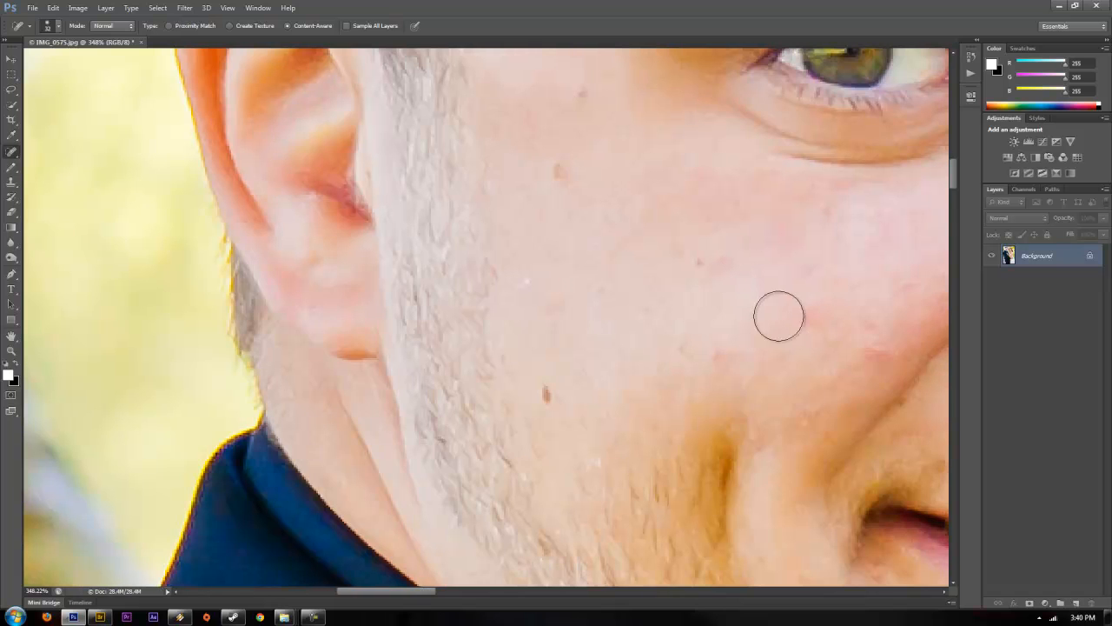
pyautogui.moveTo(779, 422)
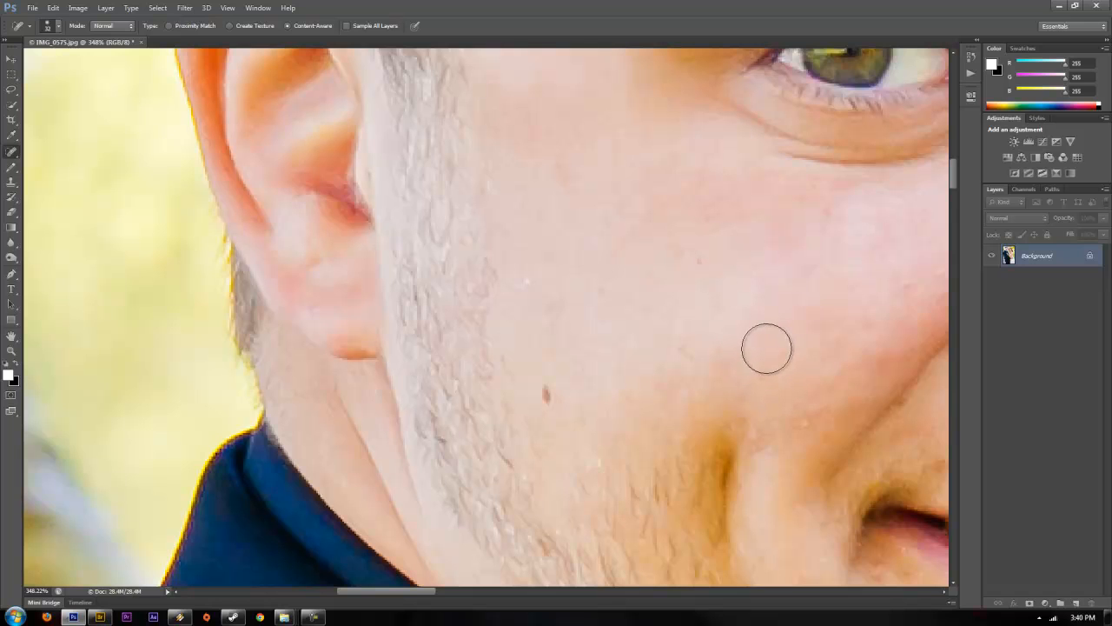
pyautogui.moveTo(755, 347)
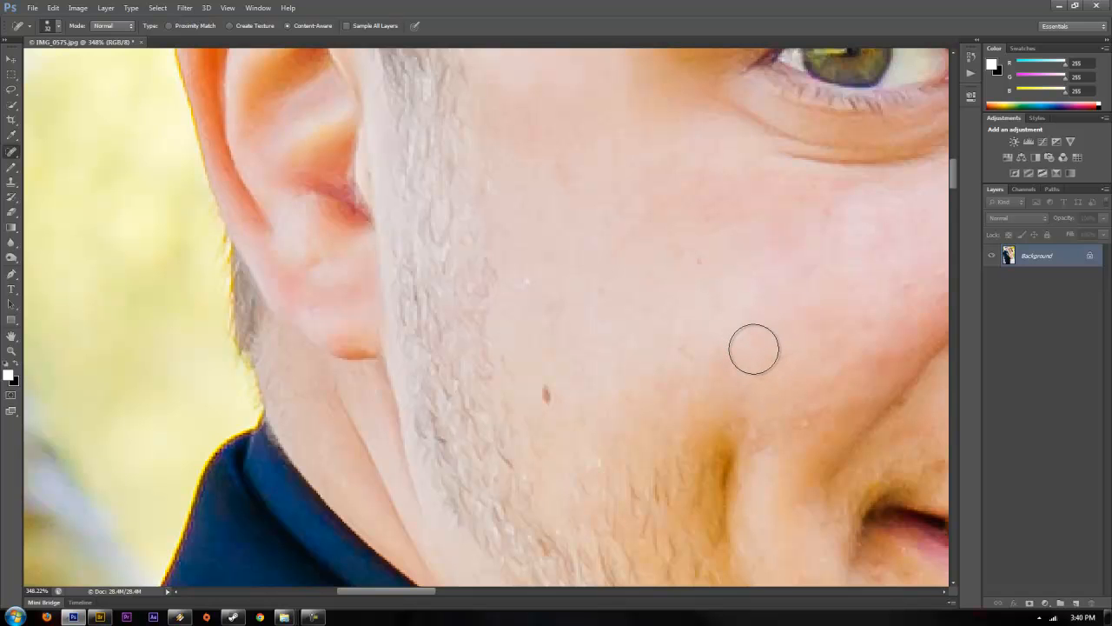